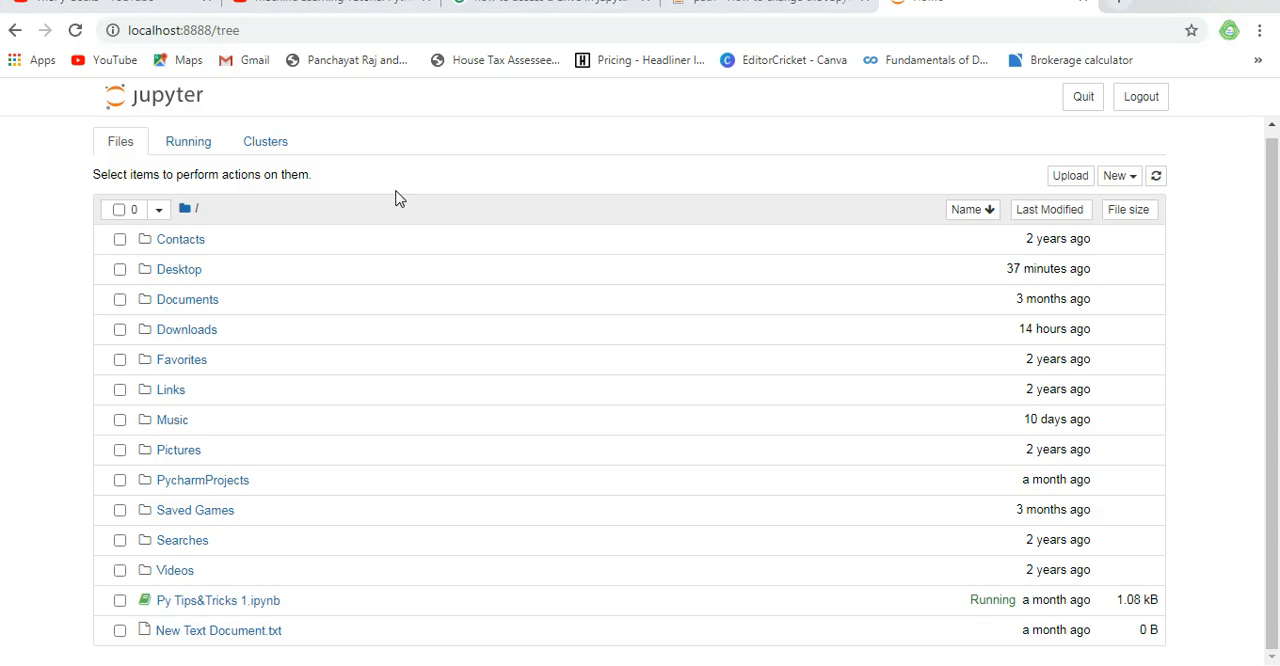
mouse_move(423, 197)
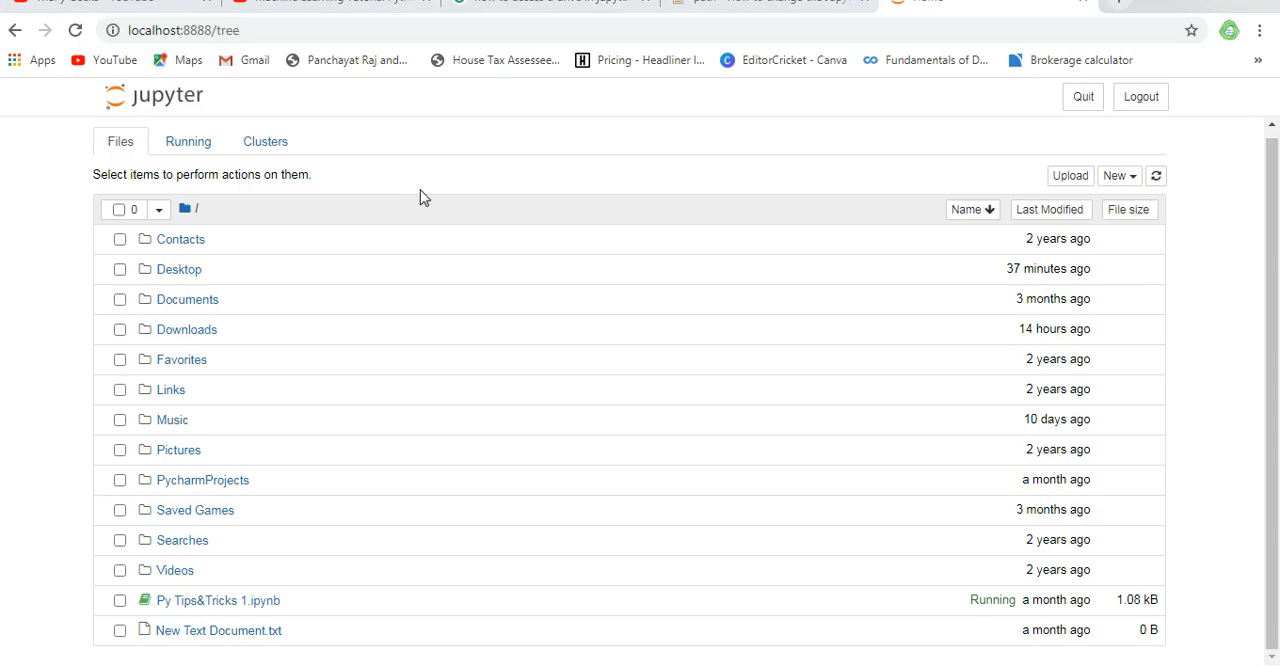
mouse_move(46, 285)
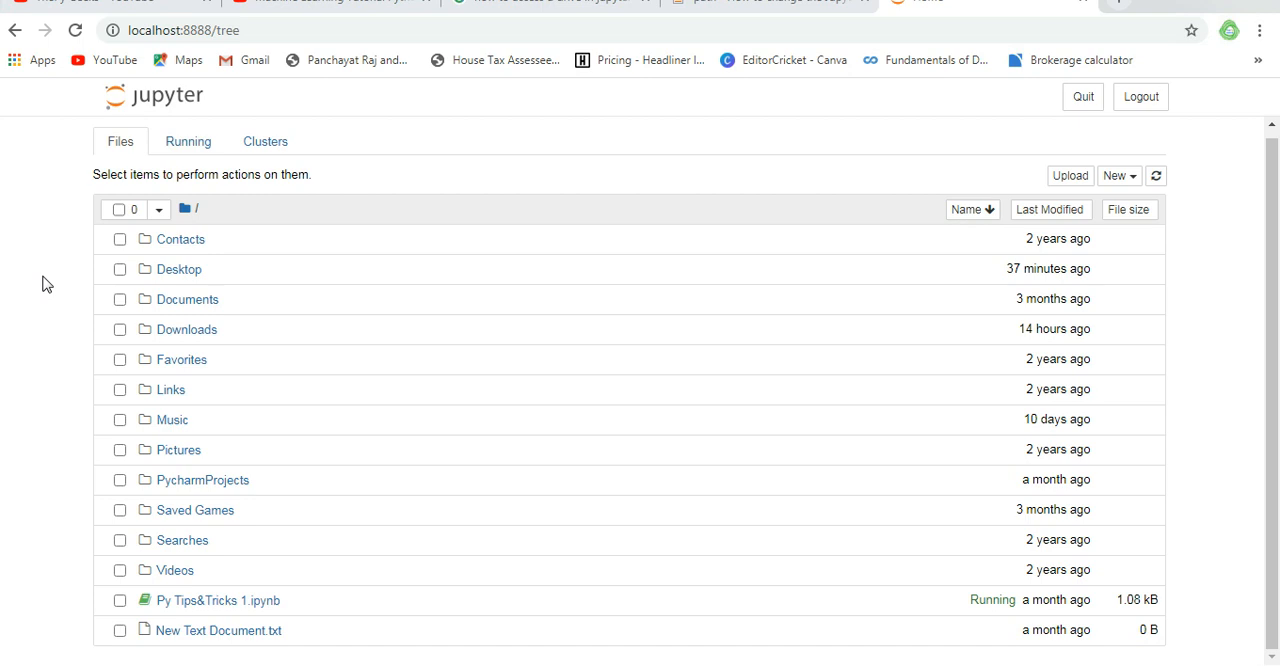
mouse_move(240, 605)
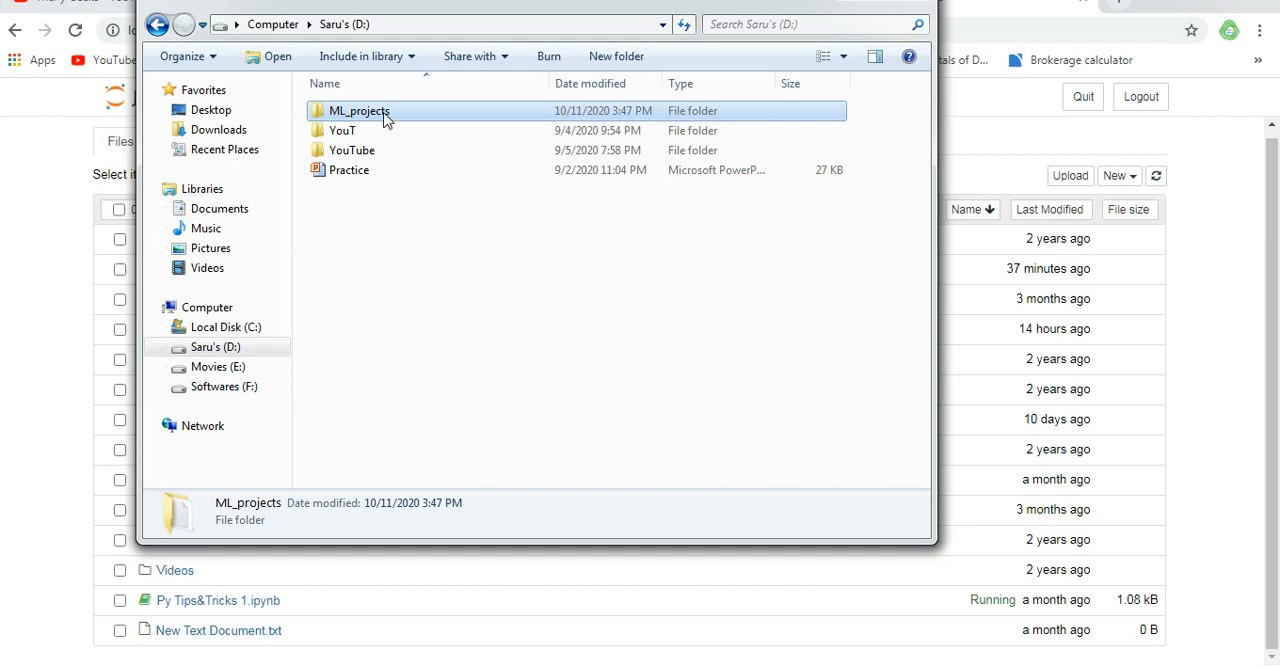
mouse_move(393, 118)
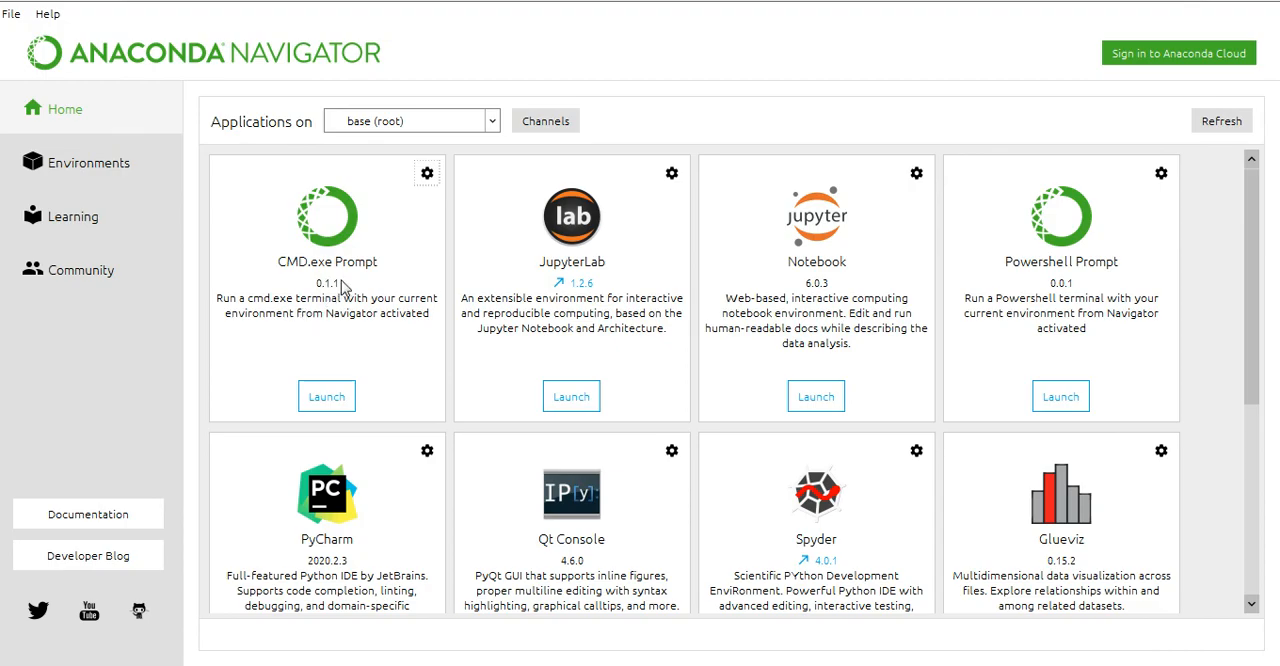
Step: Launch CMD.exe Prompt from the Navigator Home page with the base environment
click(326, 396)
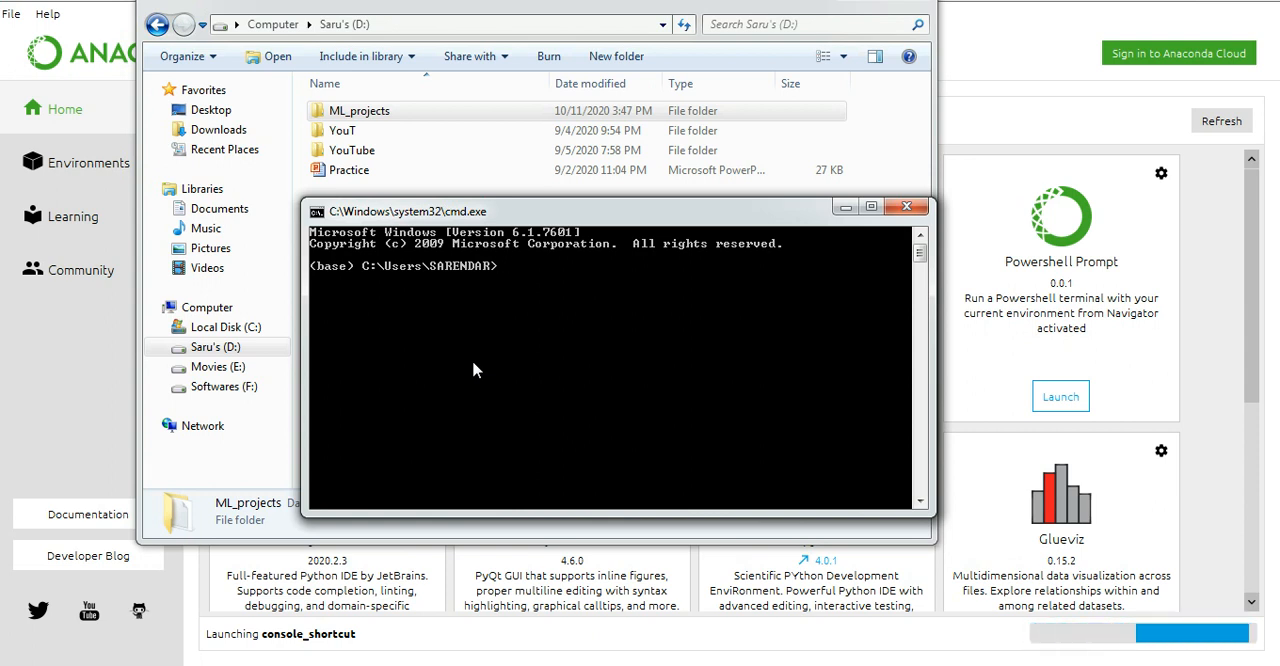
Step: Switch the prompt to the D: drive and run 'jupyter notebook' there
text(D:)
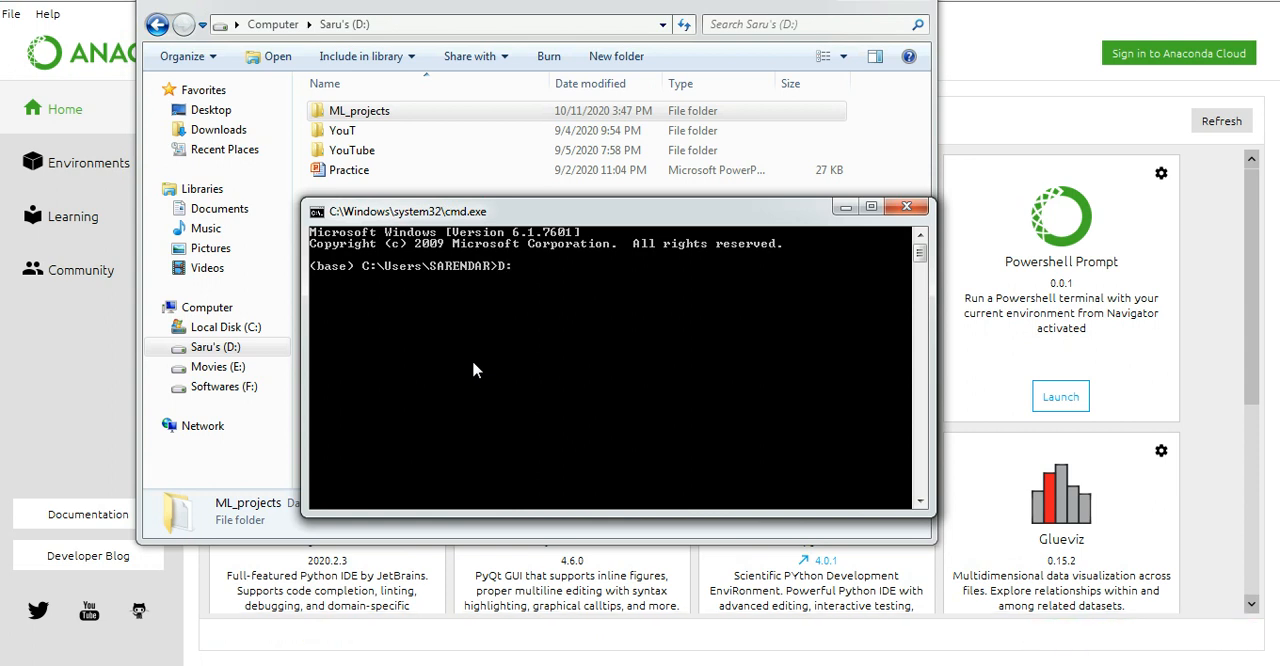
key(Enter)
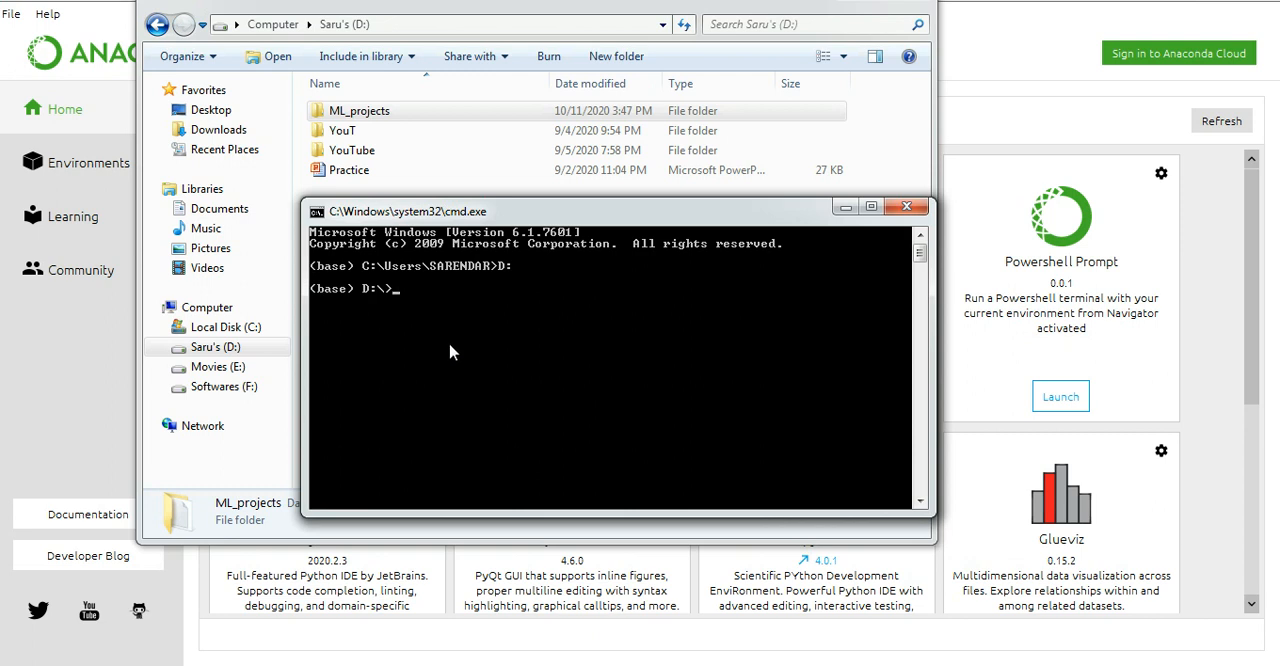
text(up)
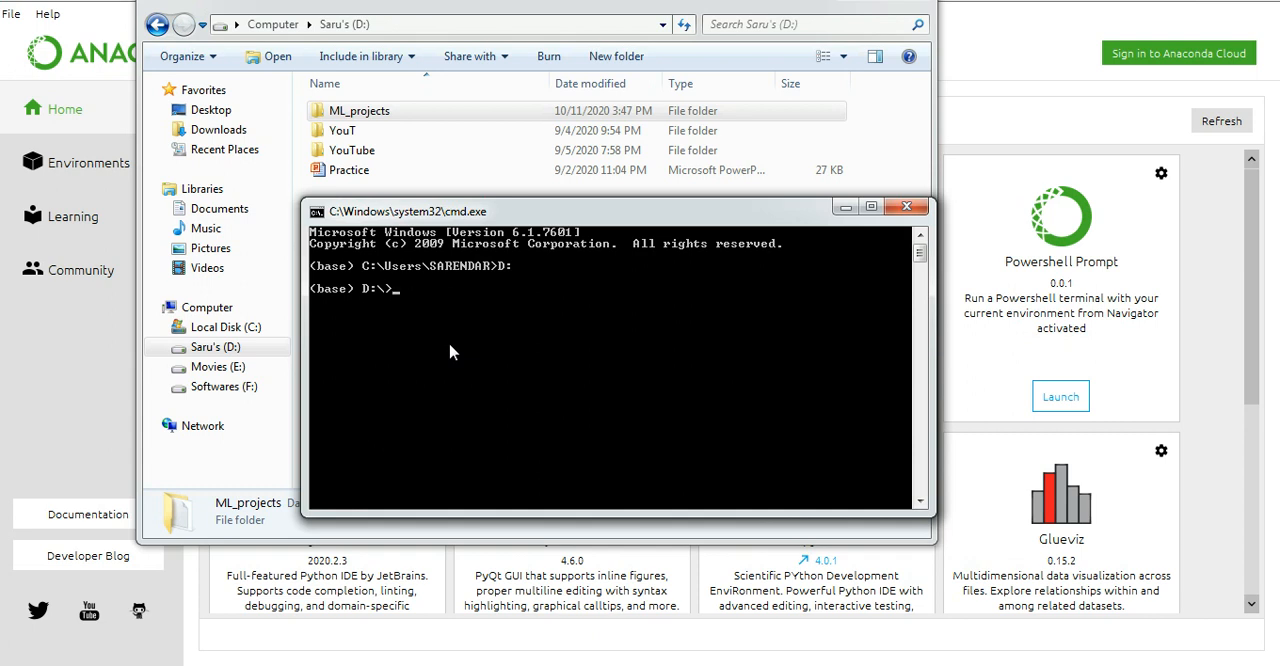
text(jupy)
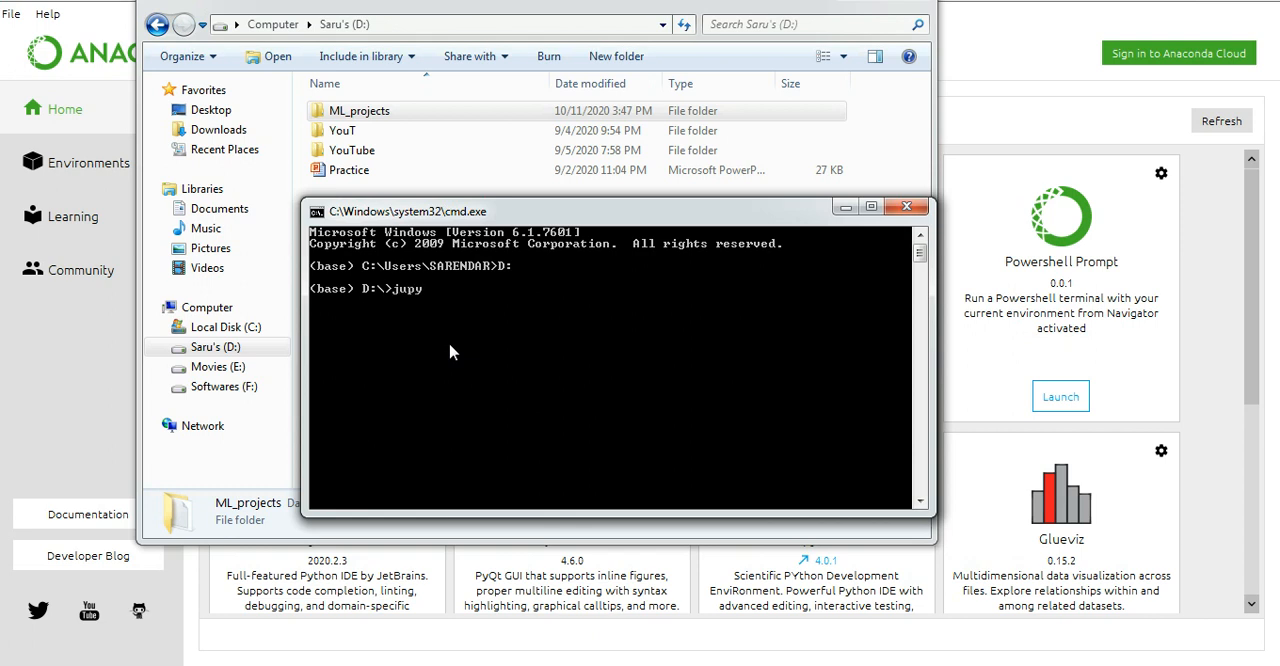
text(ter no)
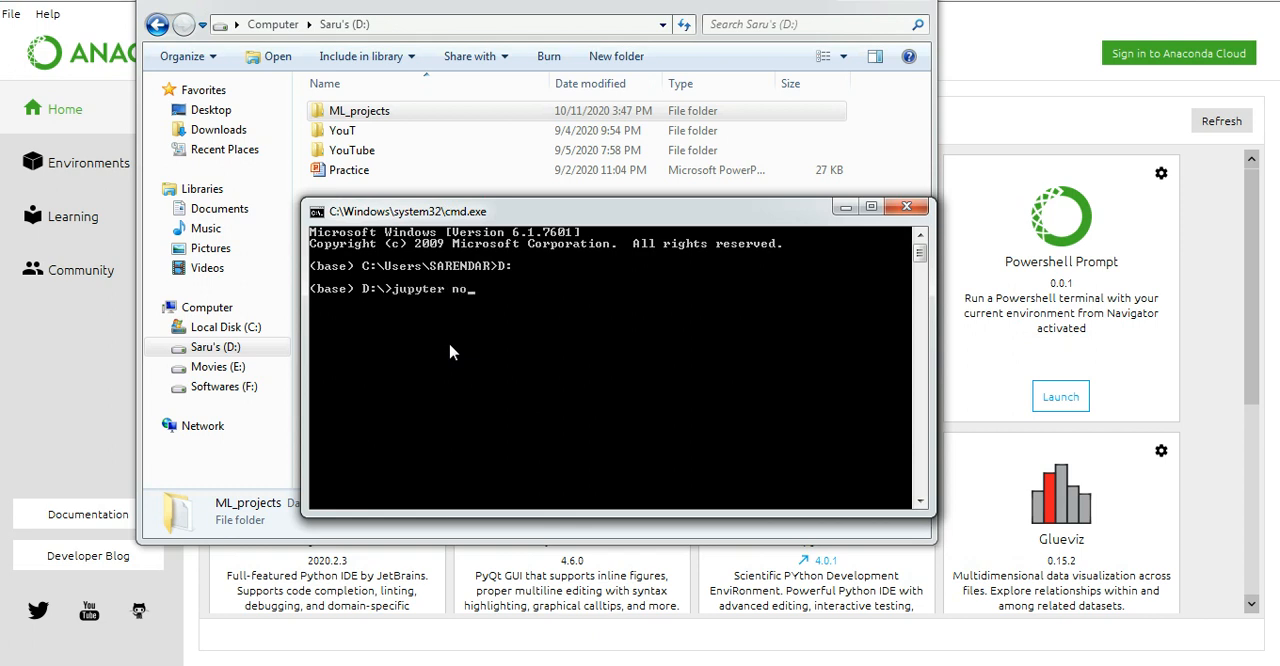
text(tebook)
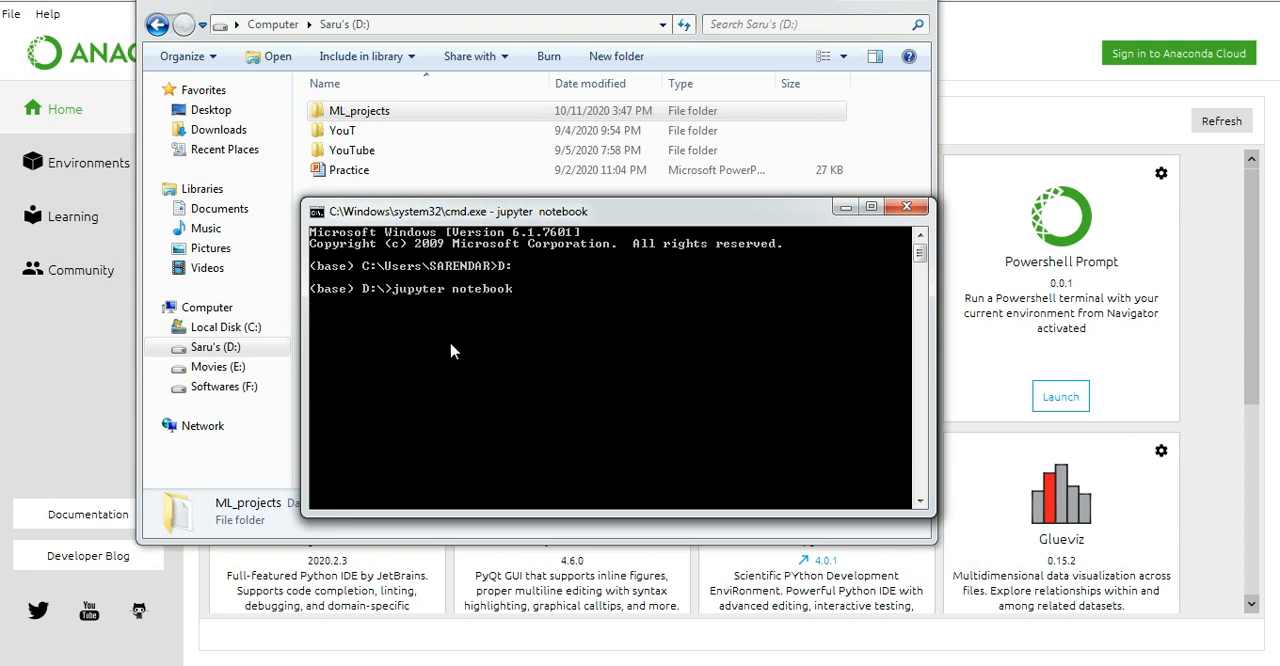
key(enter)
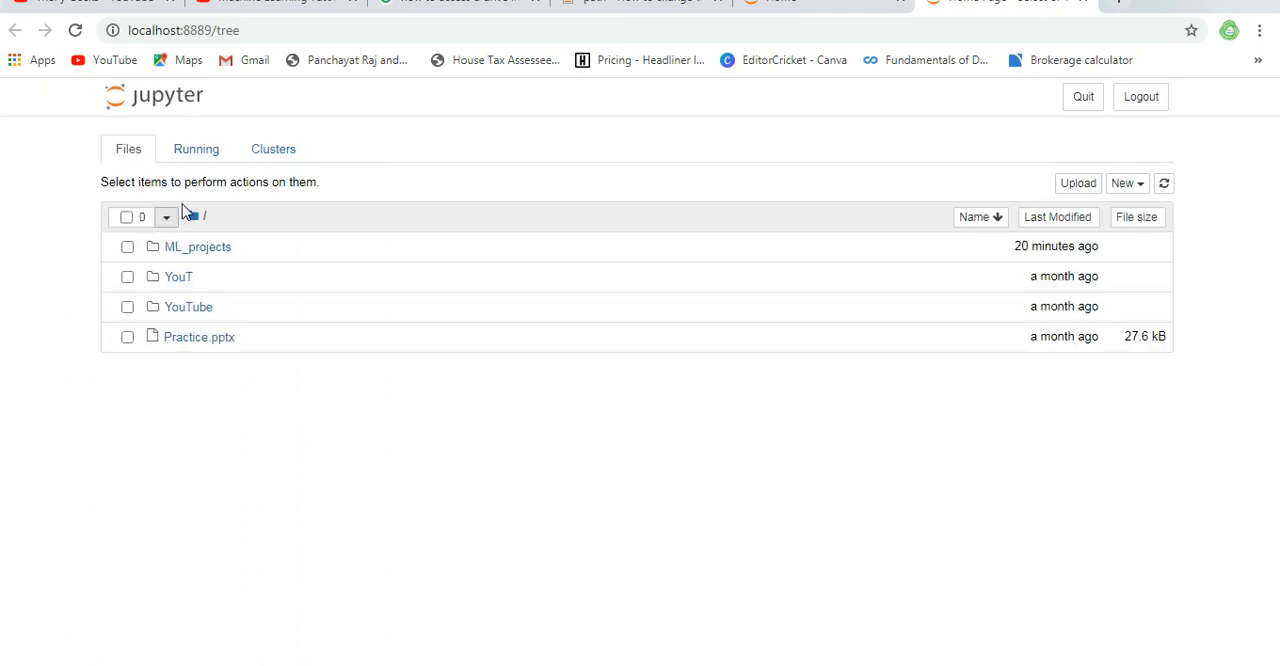
mouse_move(165, 462)
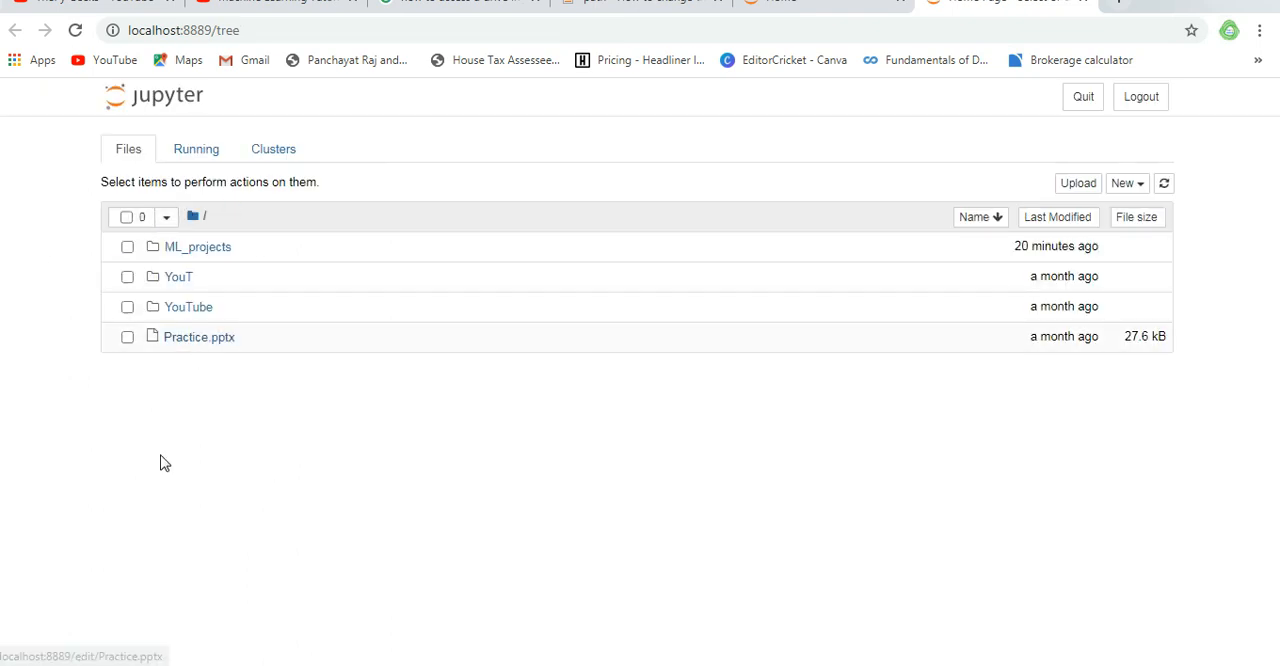
mouse_move(198, 247)
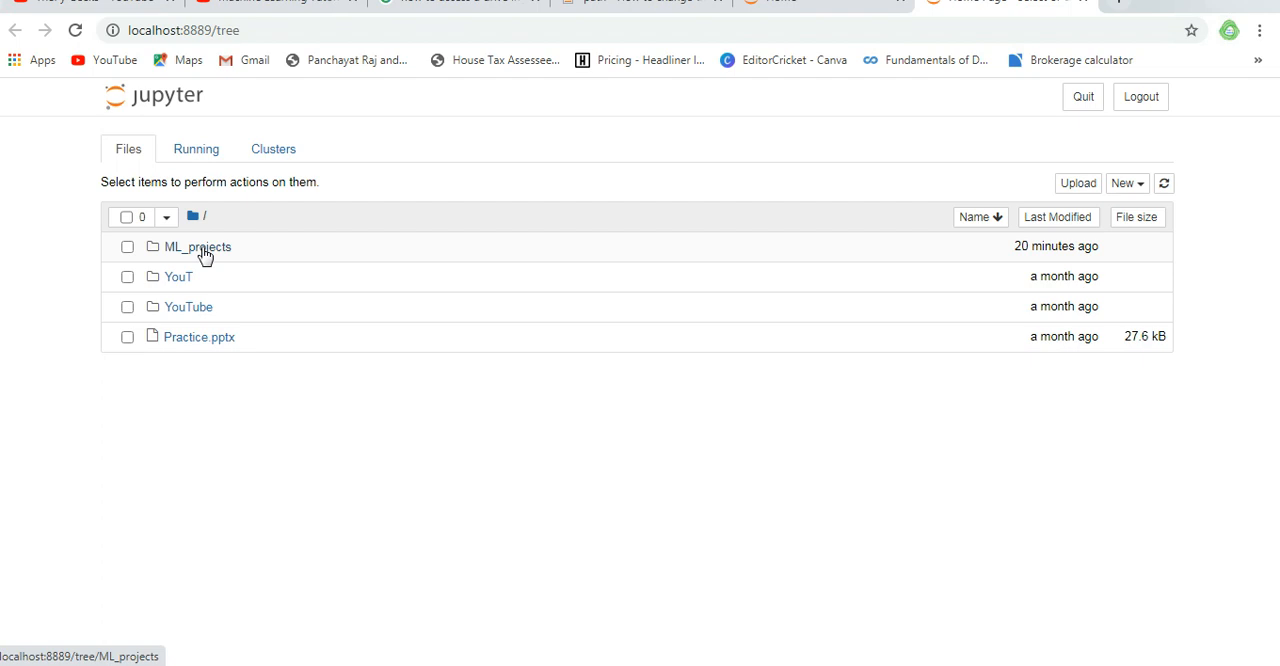
Step: Open the ML_projects folder in the Jupyter Files tree
click(197, 247)
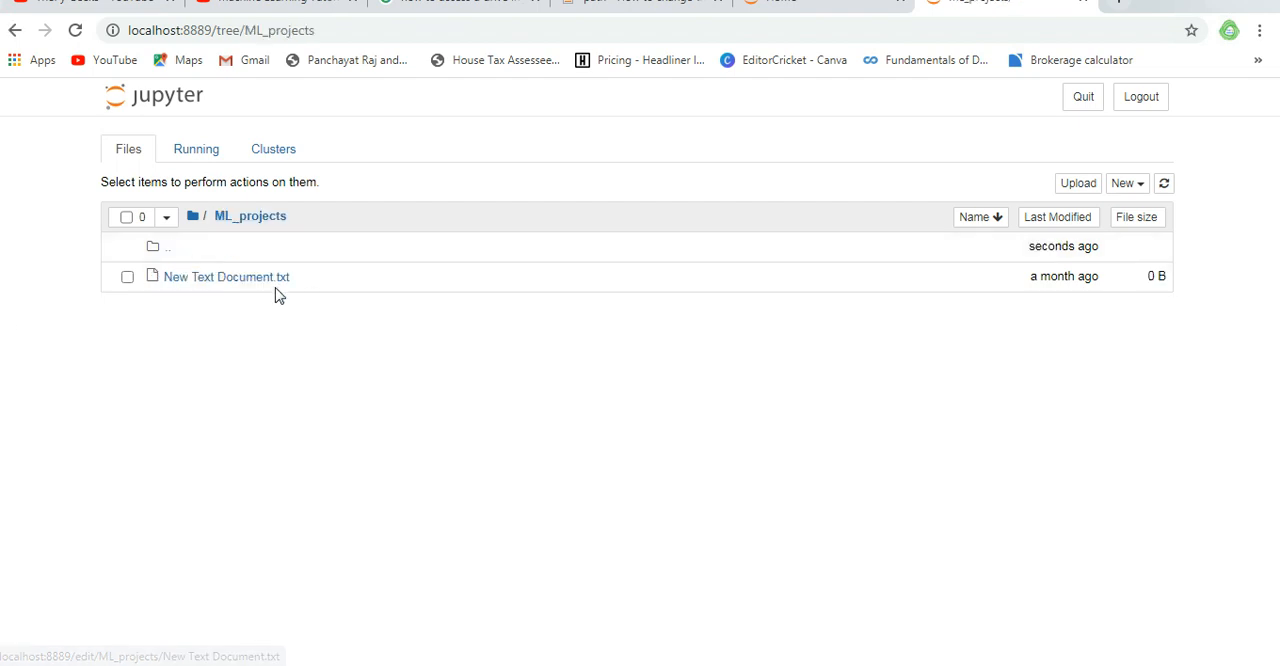
mouse_move(965, 230)
text(test)
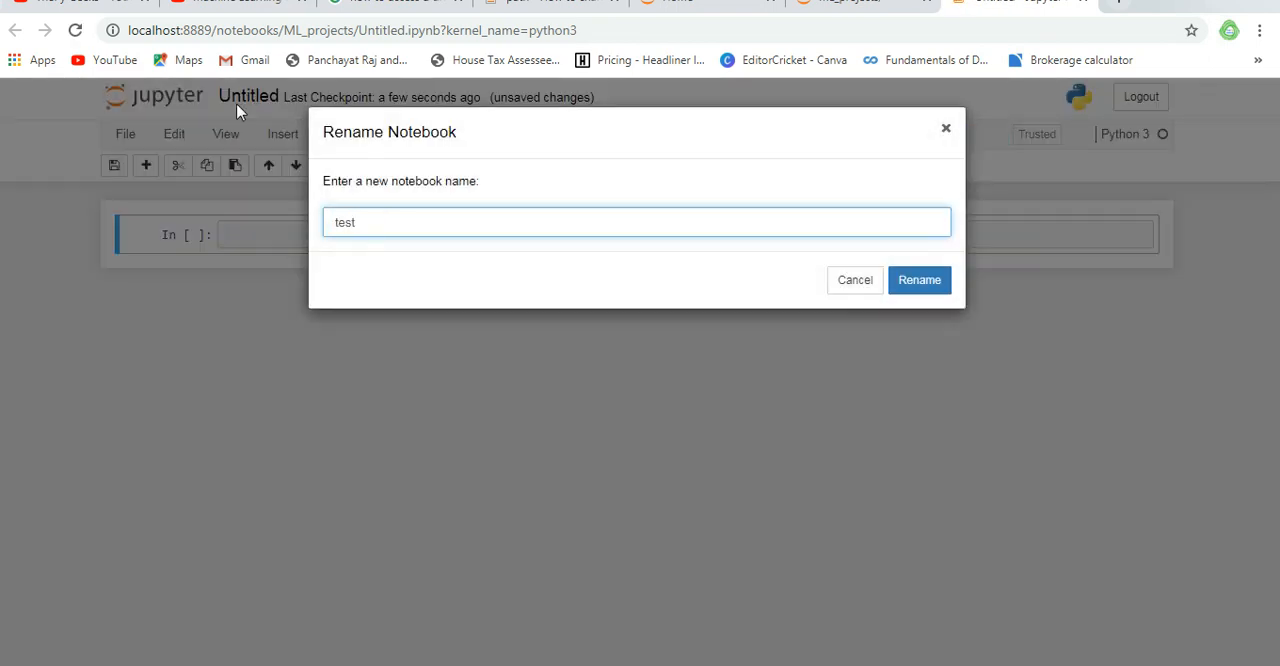
Step: Confirm renaming the new Python 3 notebook to 'test'
click(918, 280)
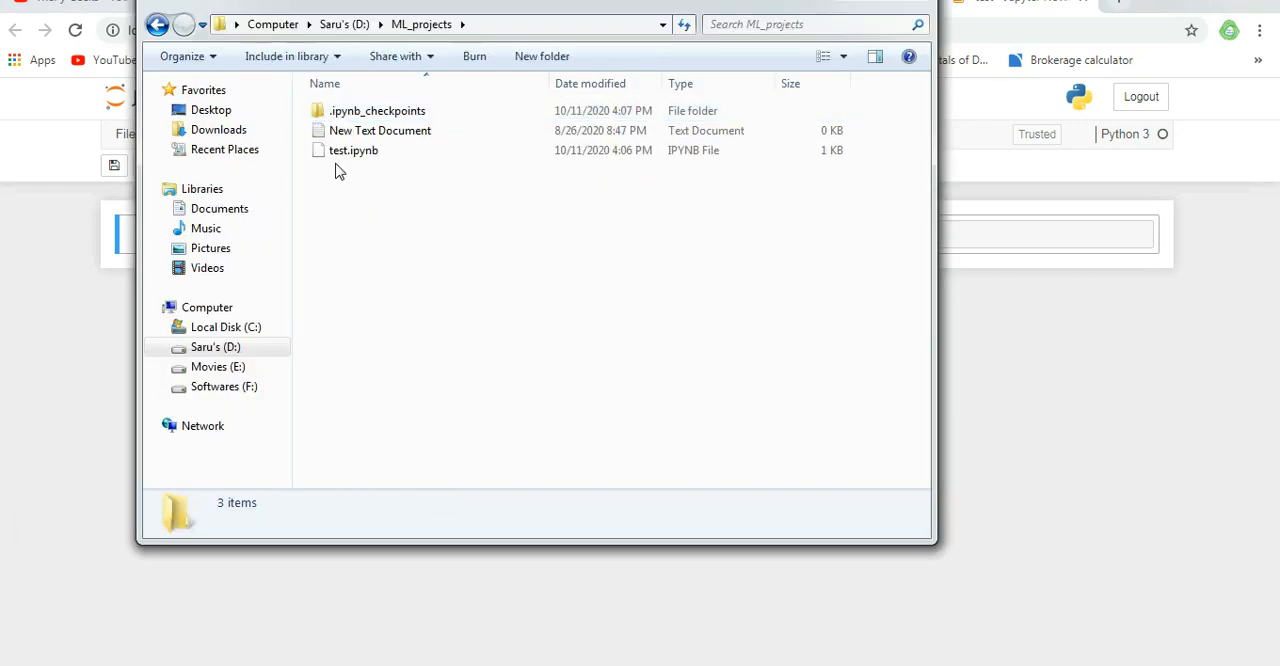
Step: Select test.ipynb in D:\ML_projects to view its file details
click(353, 149)
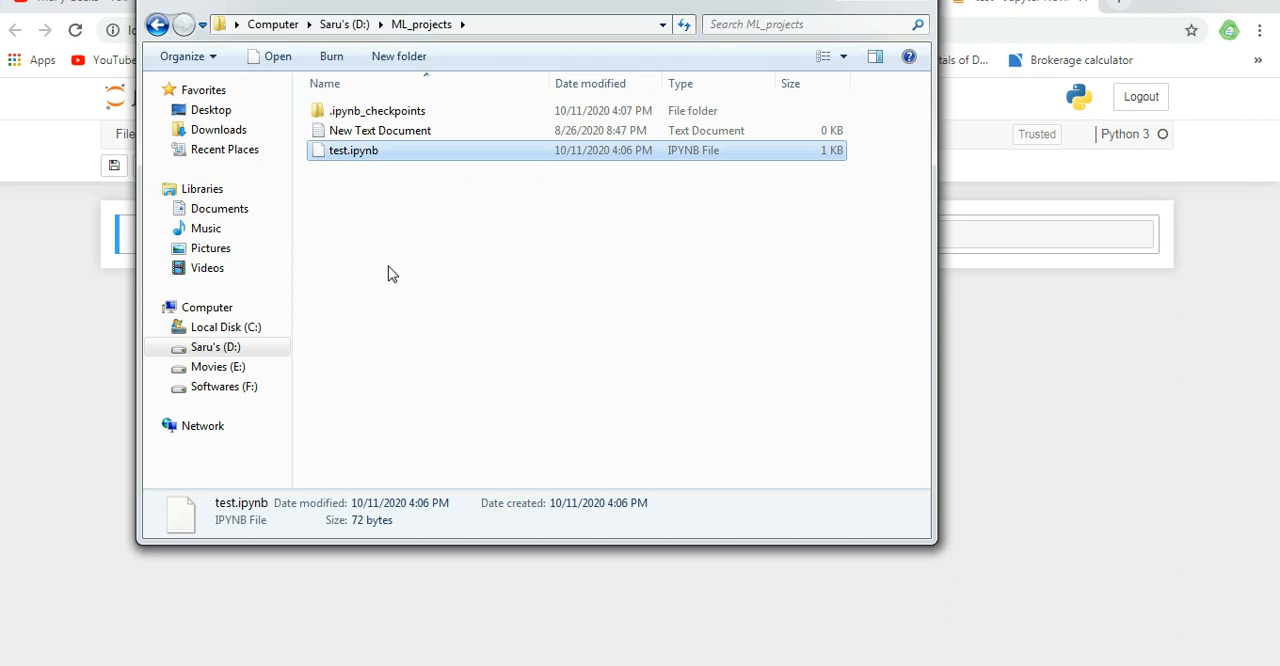
mouse_move(68, 331)
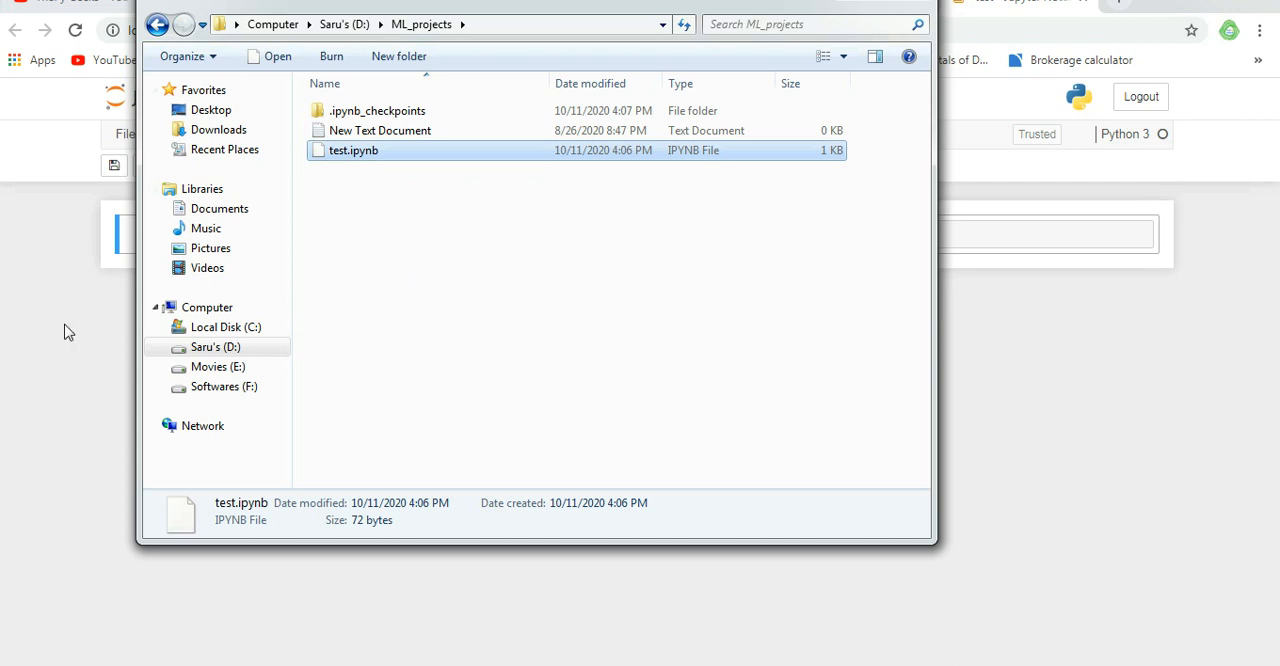